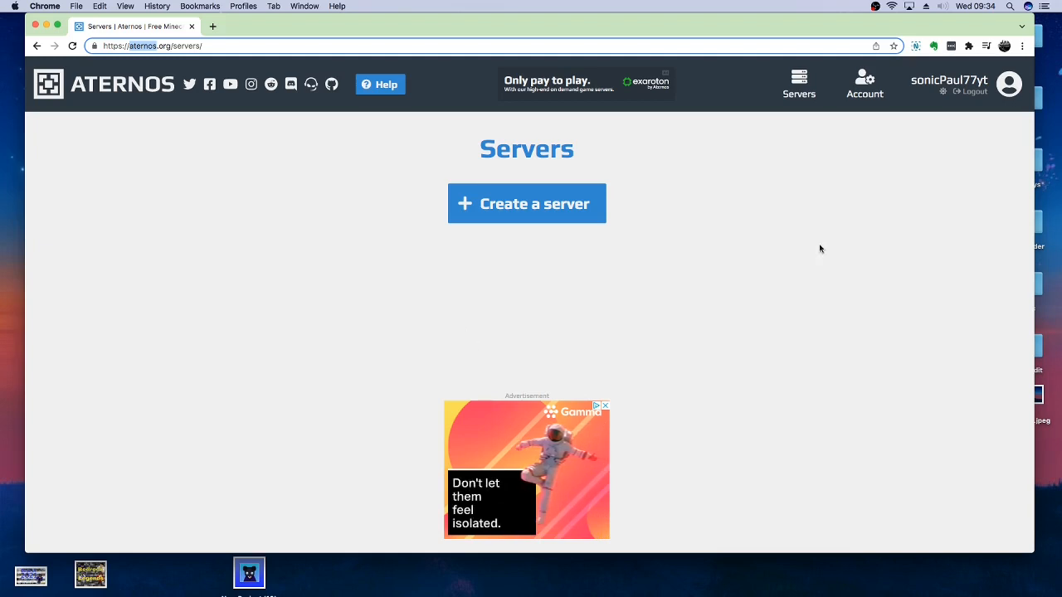
Begin a new Aternos server and open the file picker for its icon.
left_click(526, 203)
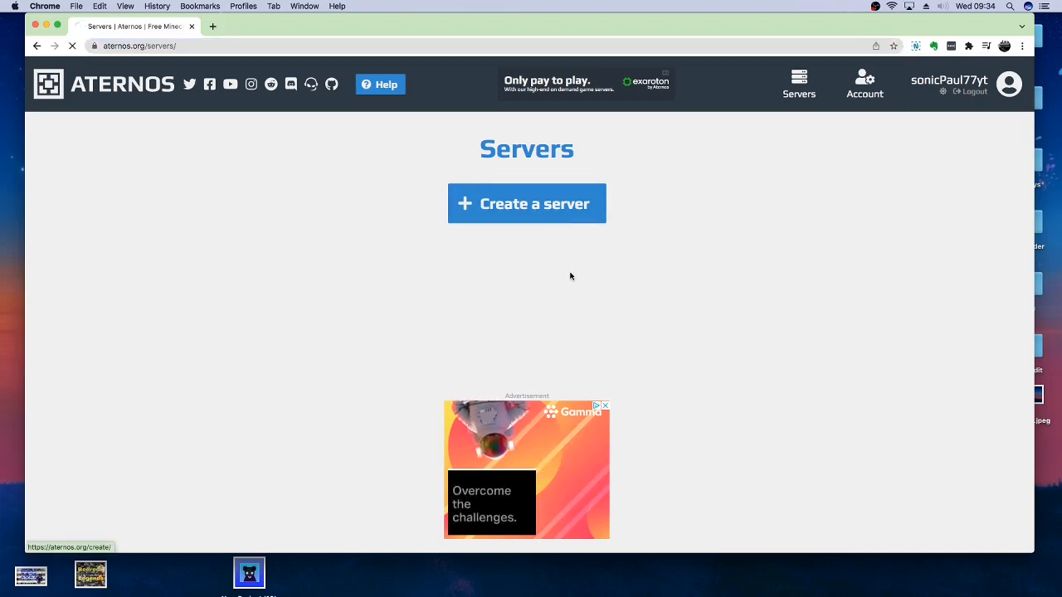
left_click(526, 203)
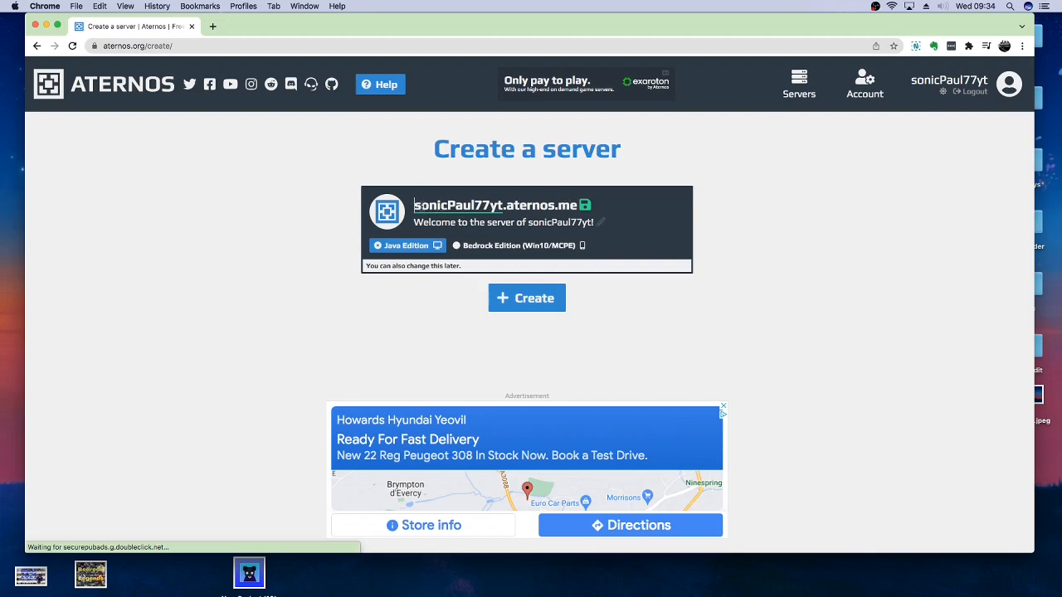
double_click(457, 205)
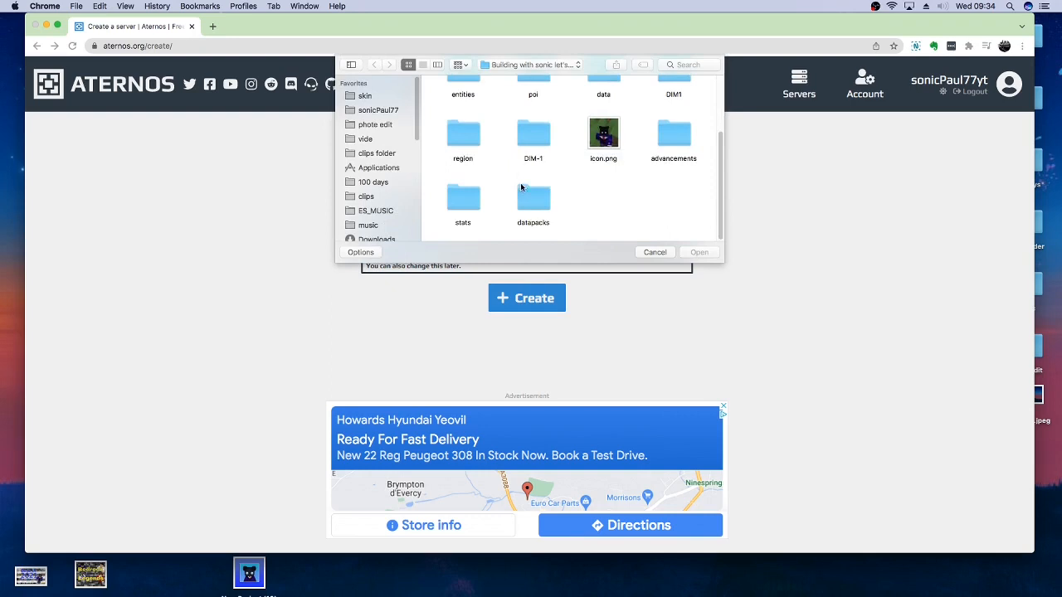
Set New Project (25).png as the icon, keep Java Edition, and create the server.
left_click(377, 92)
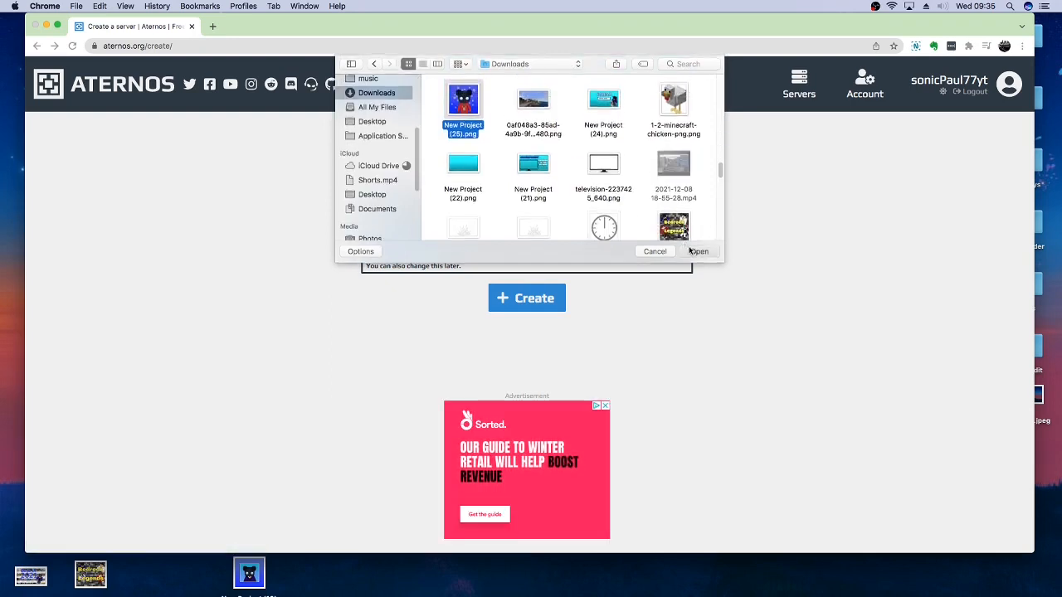
left_click(655, 251)
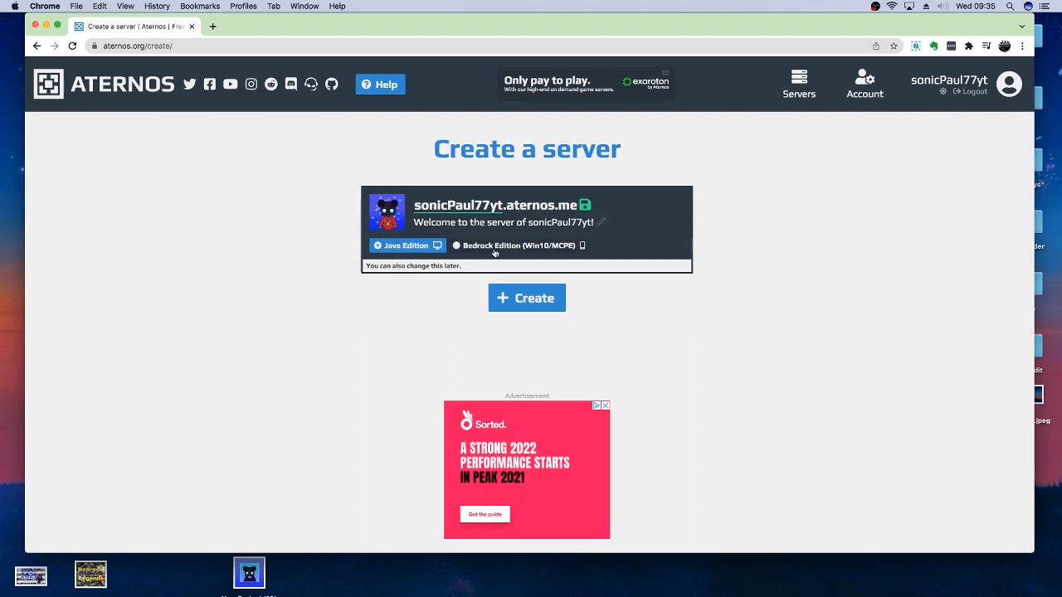
left_click(514, 246)
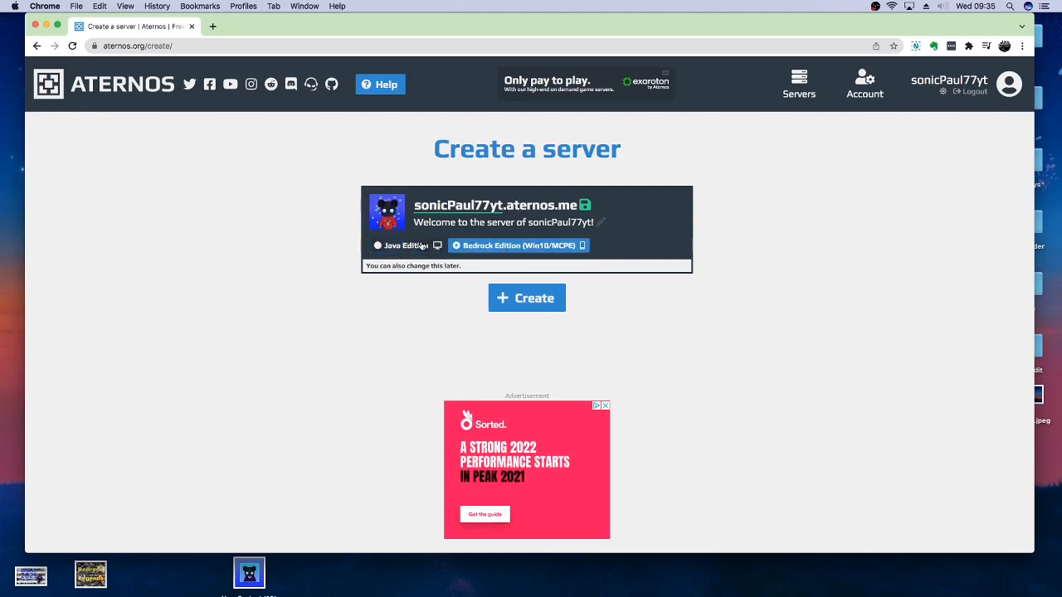
left_click(405, 245)
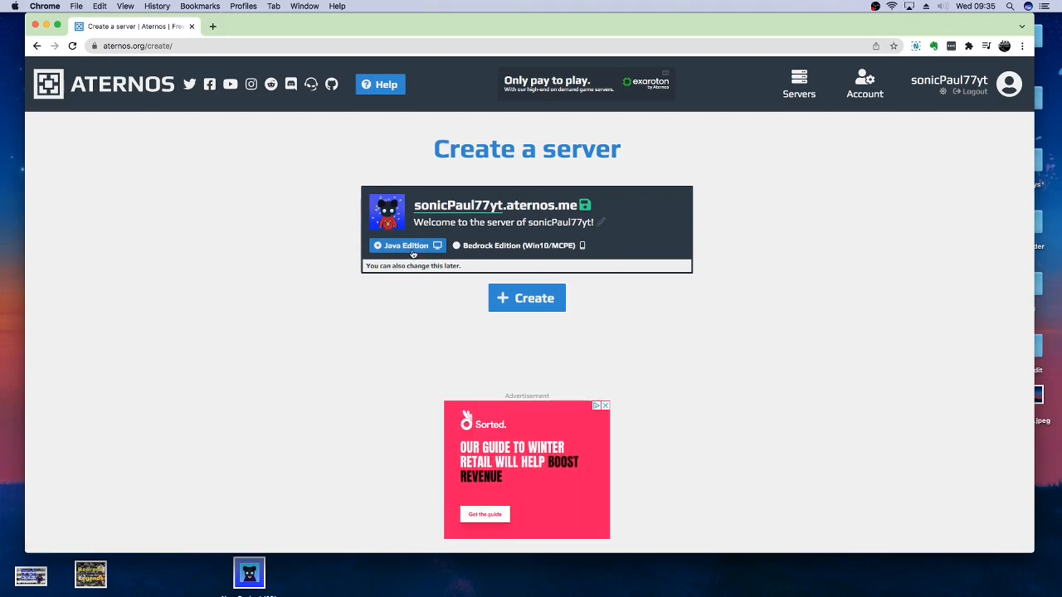
mouse_move(420, 258)
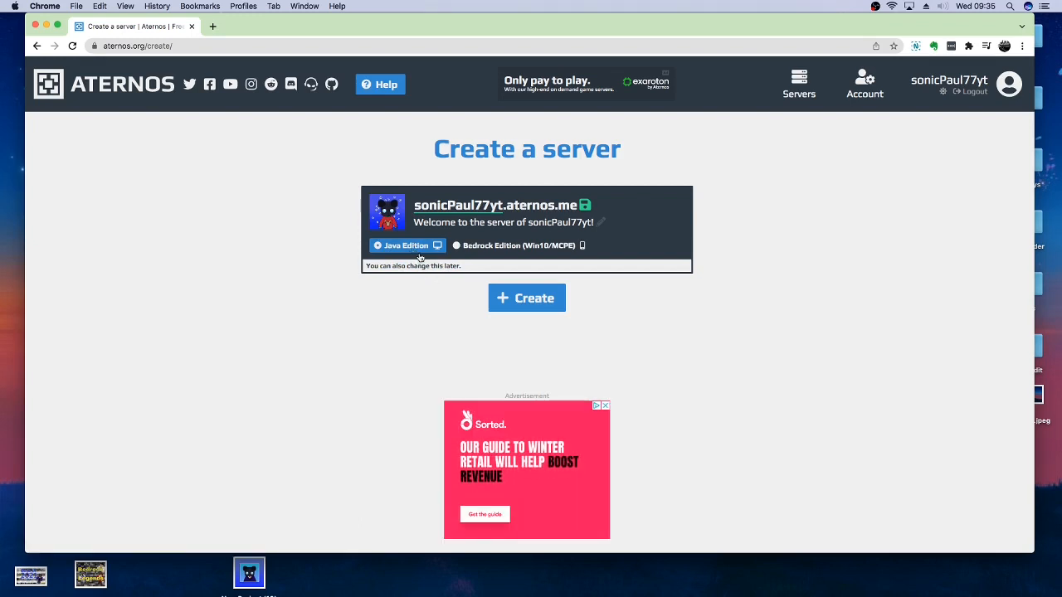
left_click(527, 298)
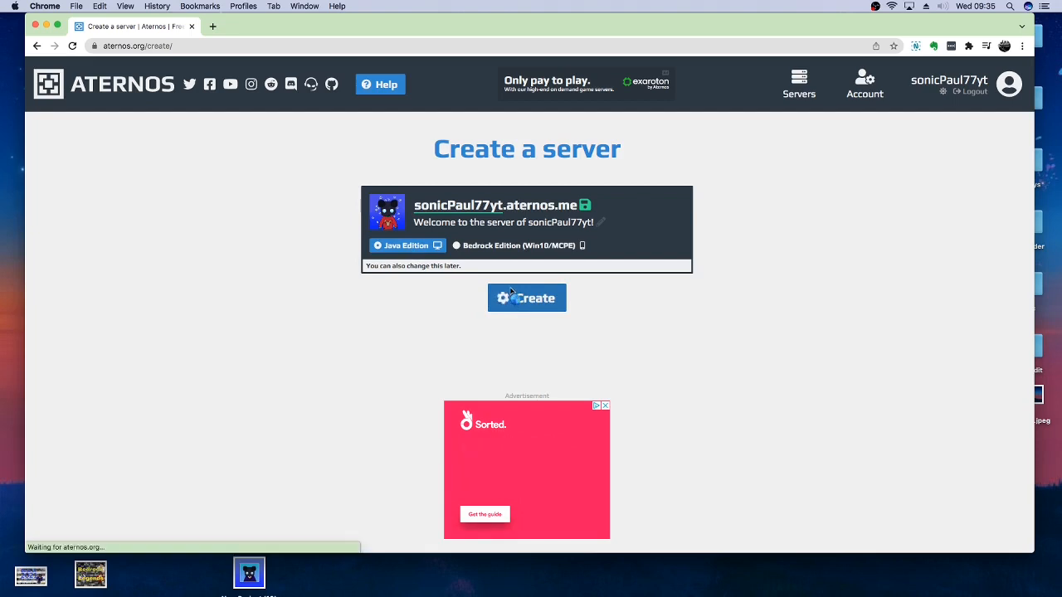
View the server's connection address and port 36170, then close the Connect dialog.
left_click(527, 297)
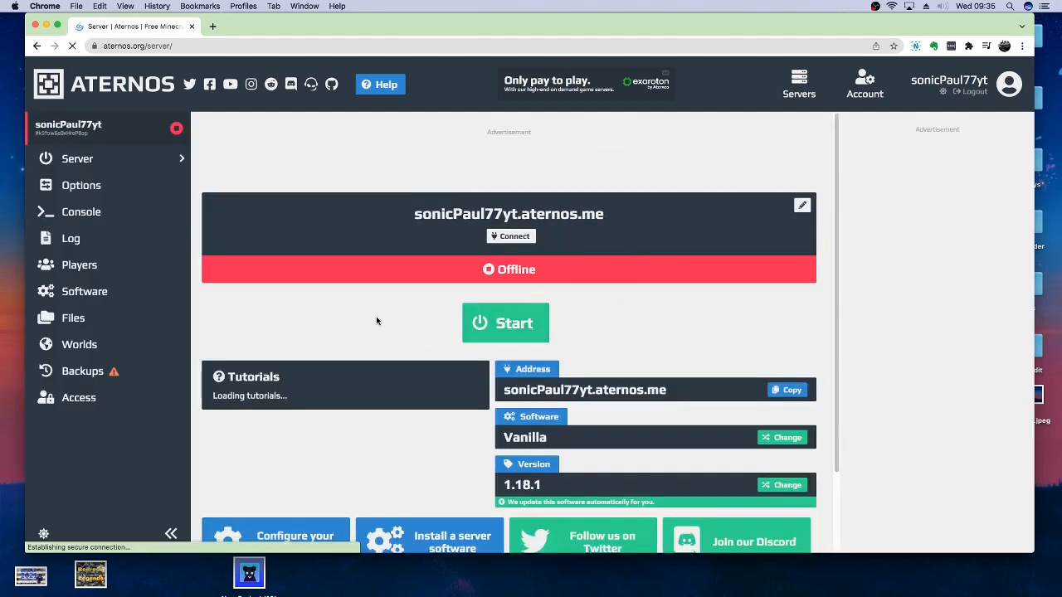
scroll("down", 3)
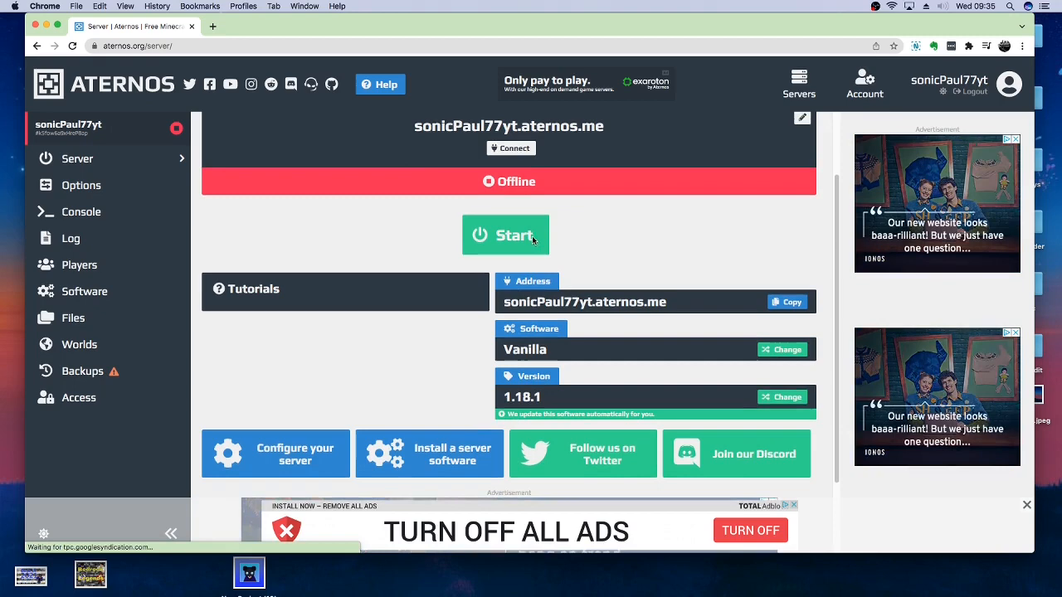
left_click(510, 147)
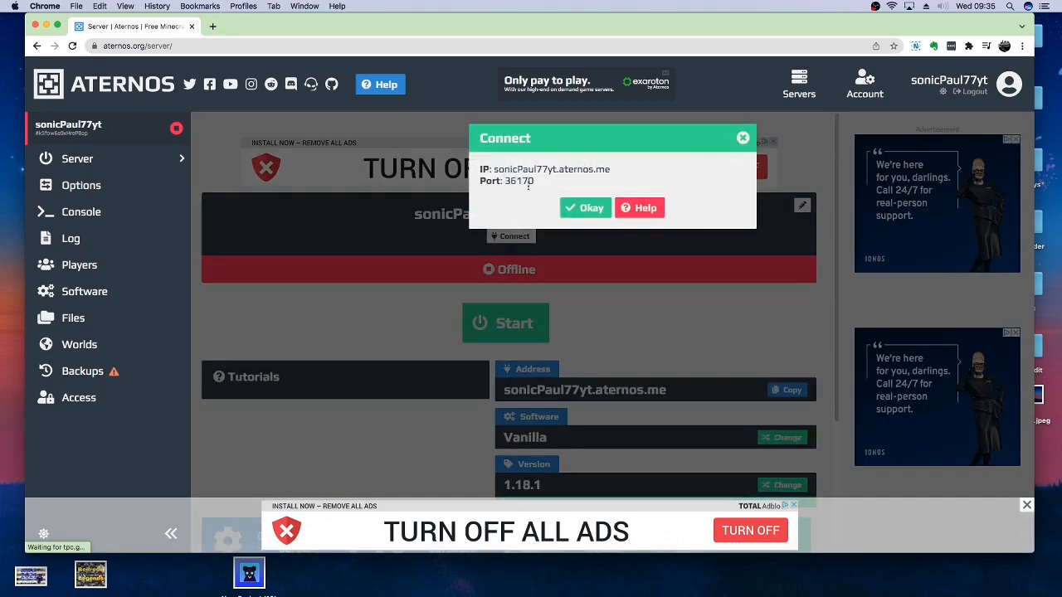
double_click(518, 181)
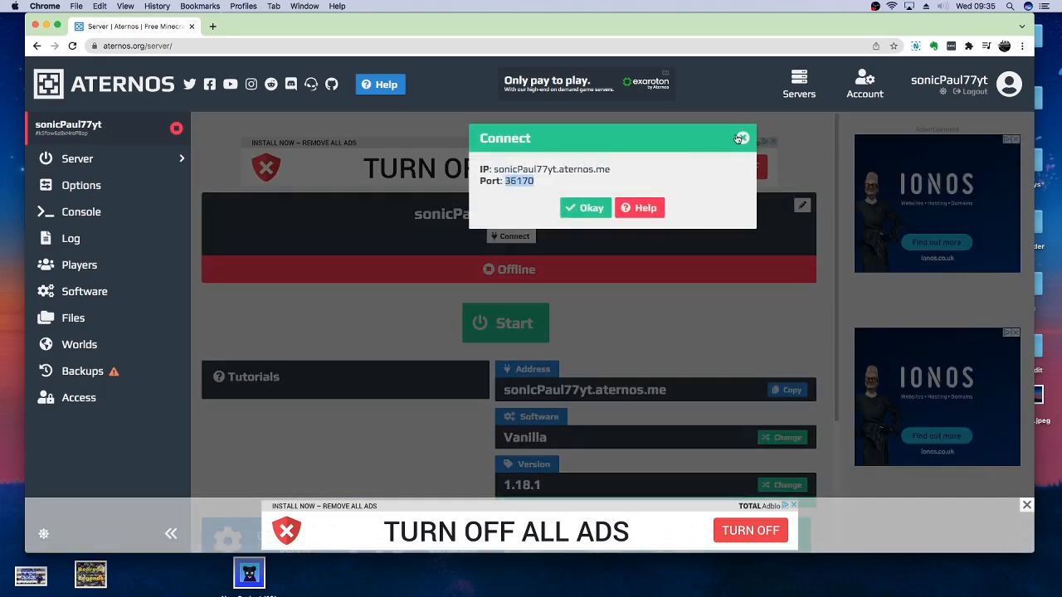
left_click(739, 138)
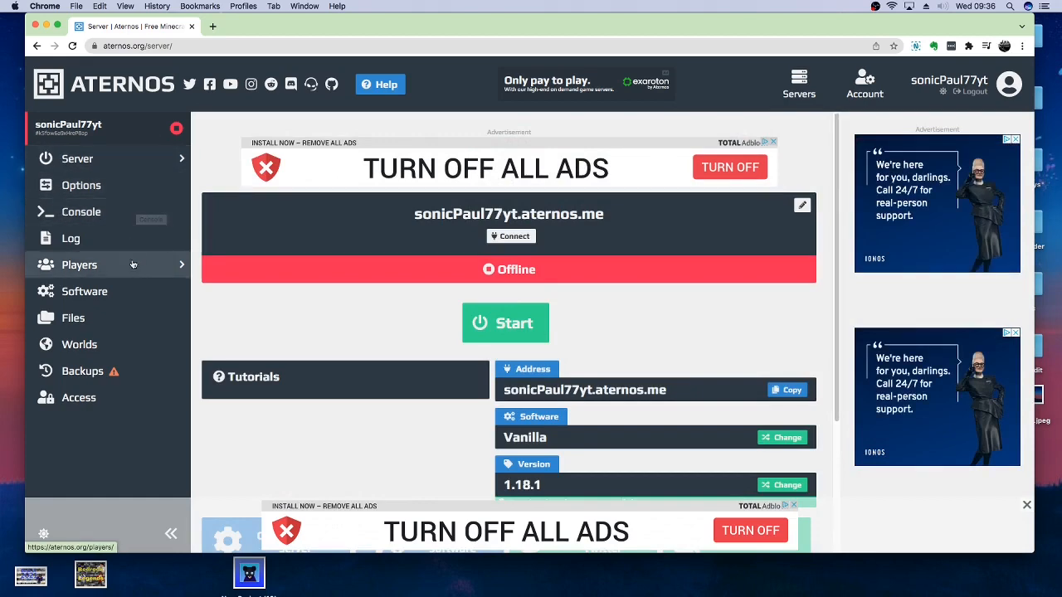
Install Spigot/Bukkit version 1.18.1 as the server software.
left_click(84, 291)
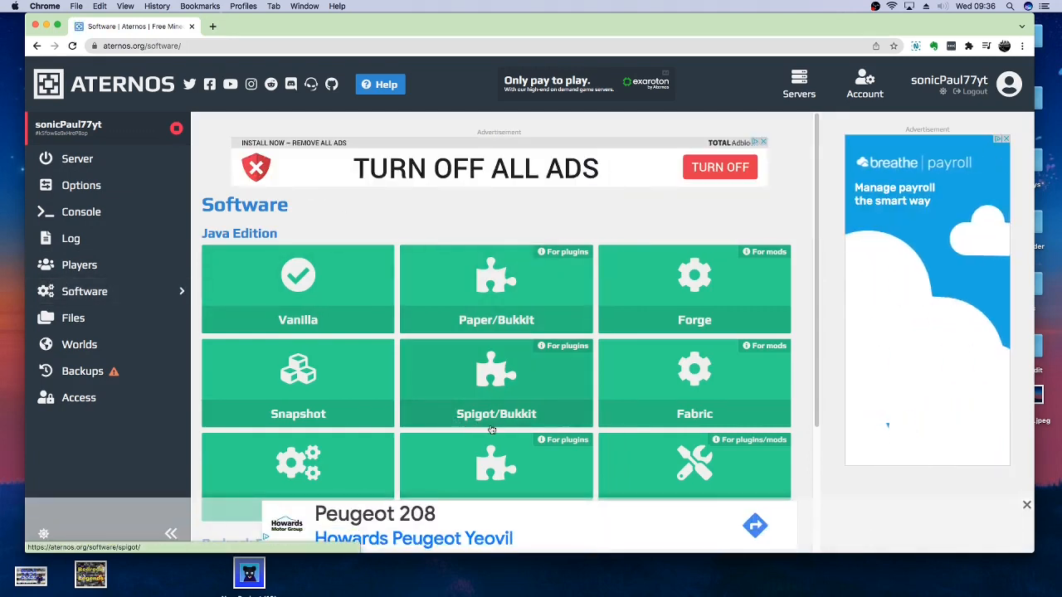
left_click(495, 381)
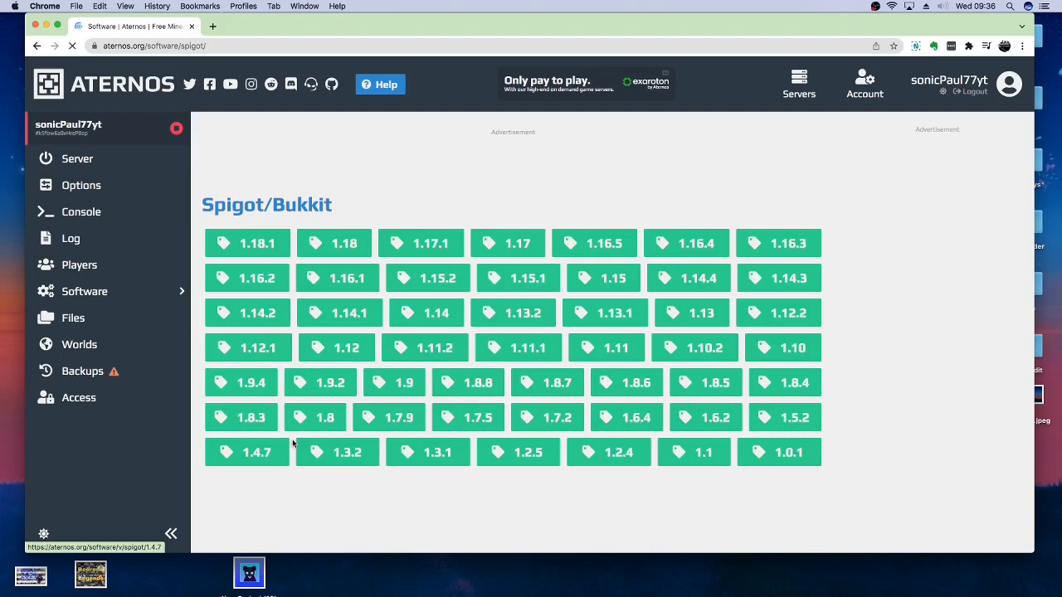
left_click(247, 244)
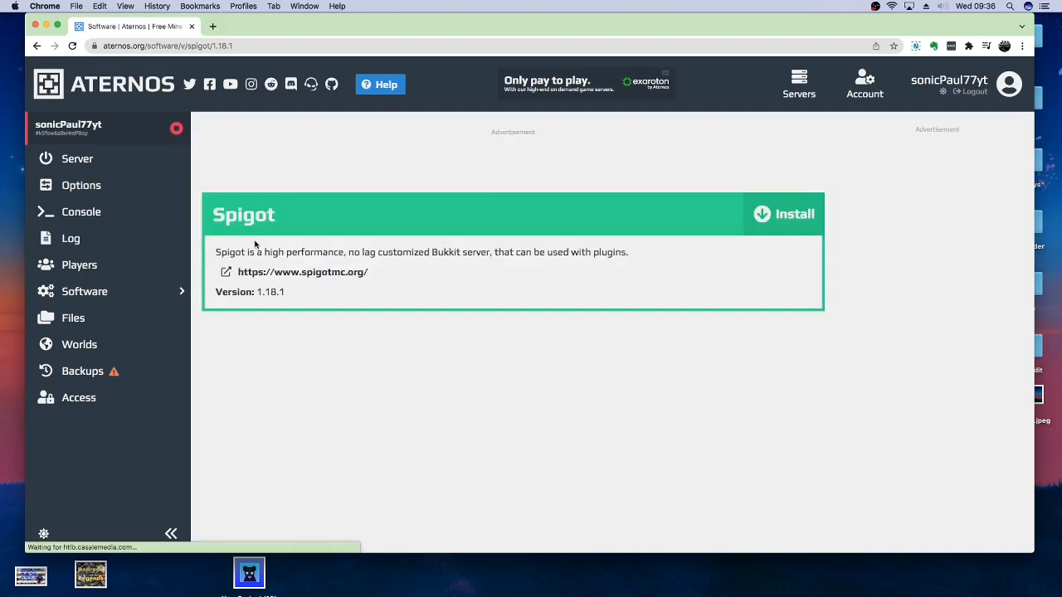
left_click(782, 213)
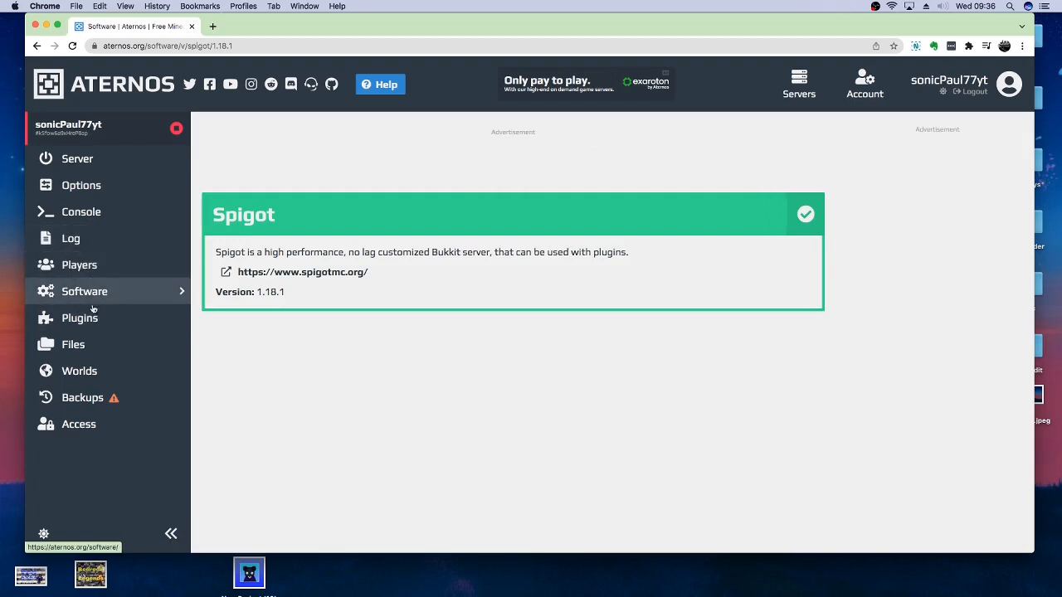
left_click(79, 318)
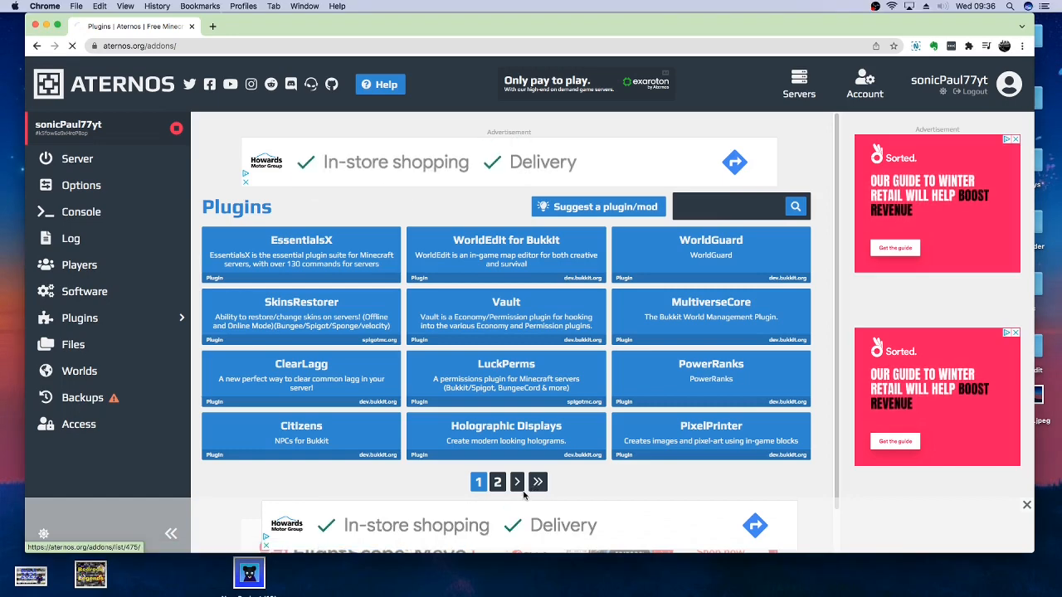
Browse plugin pages 470-471, search for Geyser, and open the GeyserMC plugin.
left_click(537, 482)
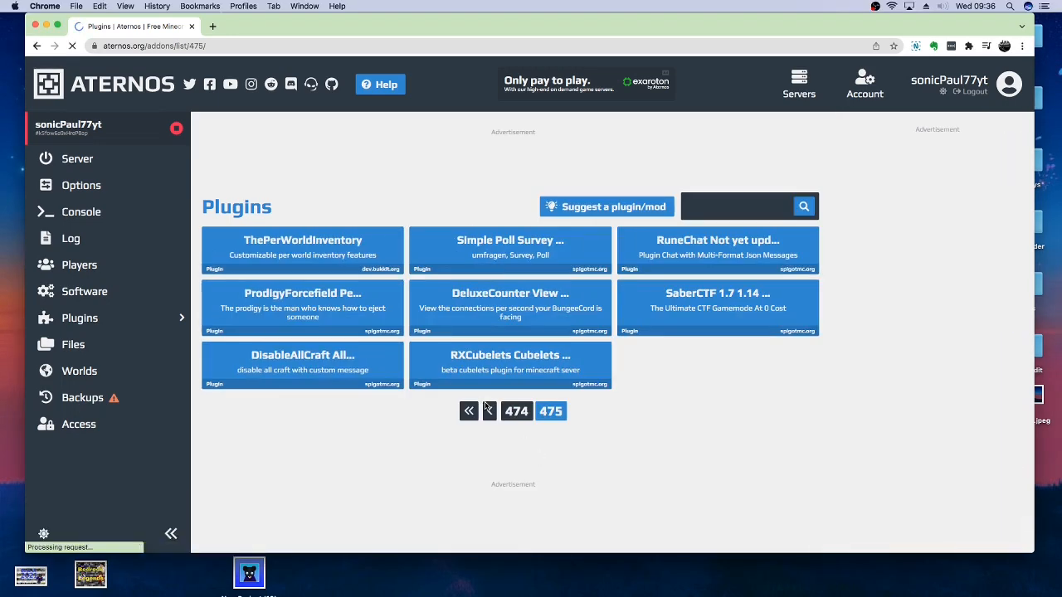
left_click(469, 411)
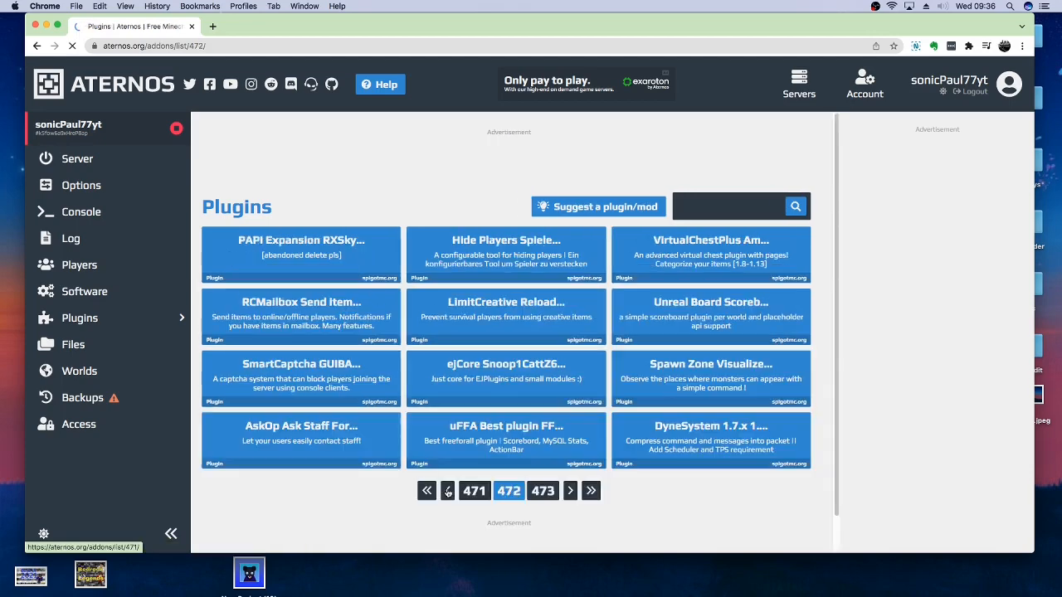
left_click(427, 490)
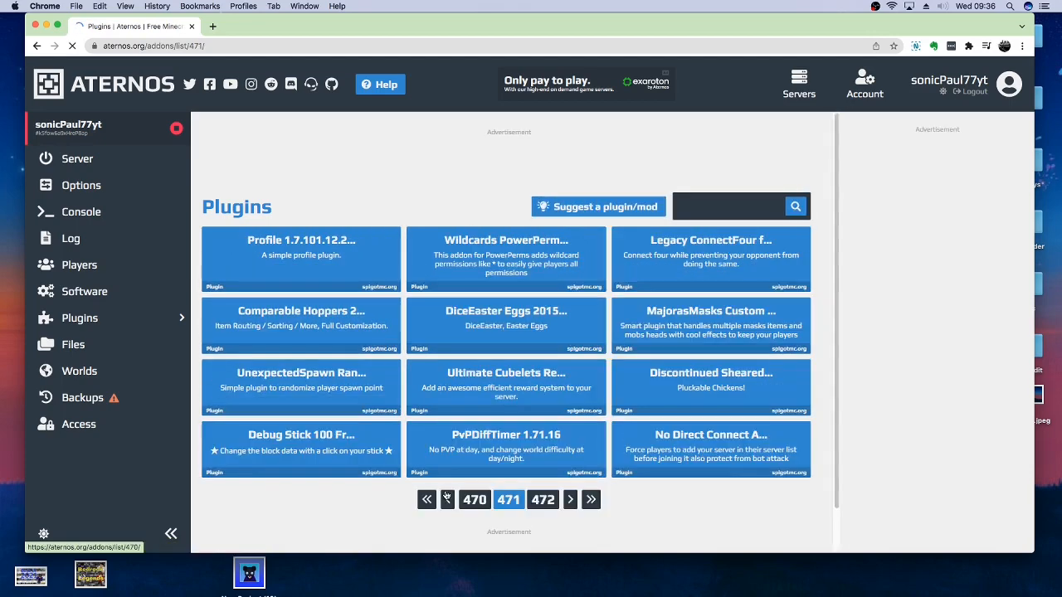
left_click(447, 500)
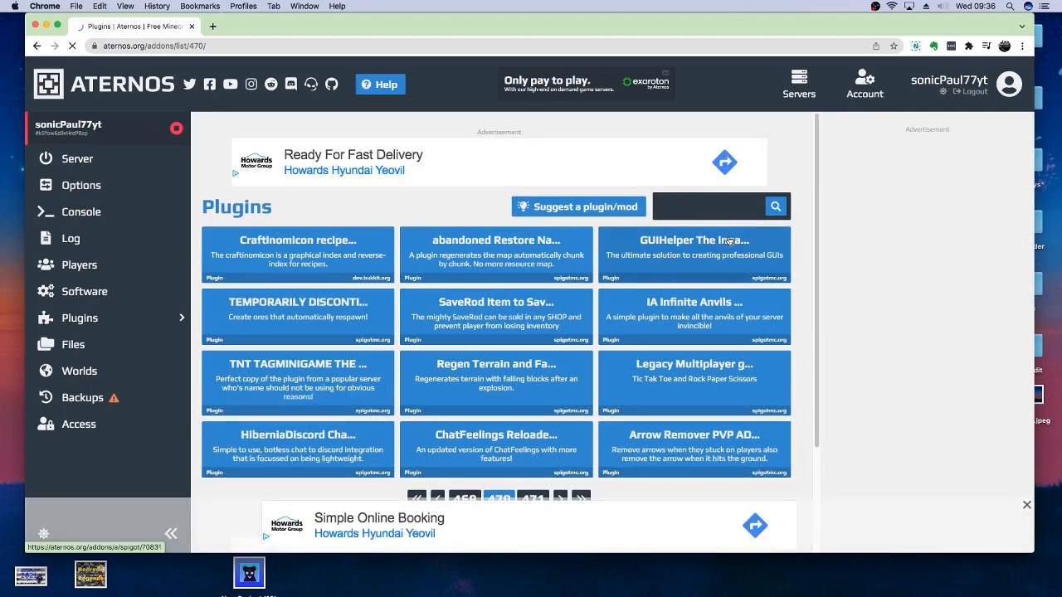
type("Geyser")
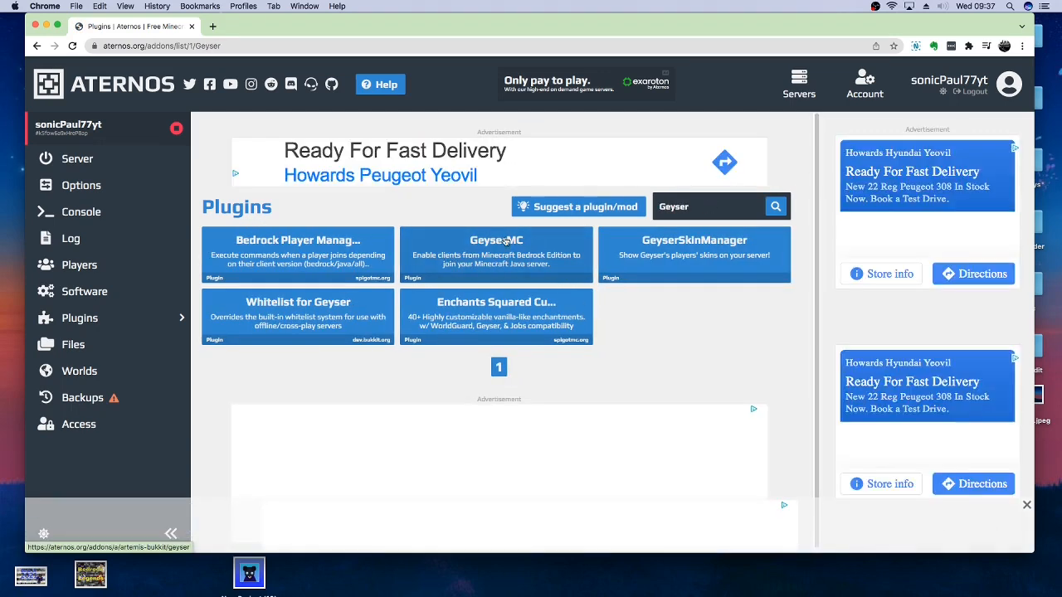
left_click(496, 255)
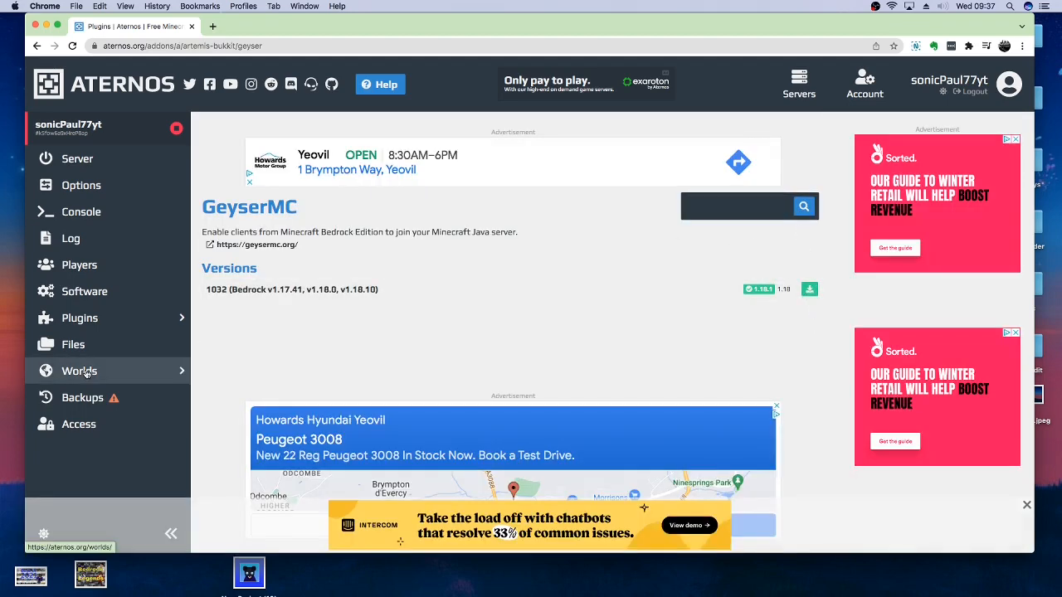
Show the Worlds page listing the server's one world.
left_click(79, 371)
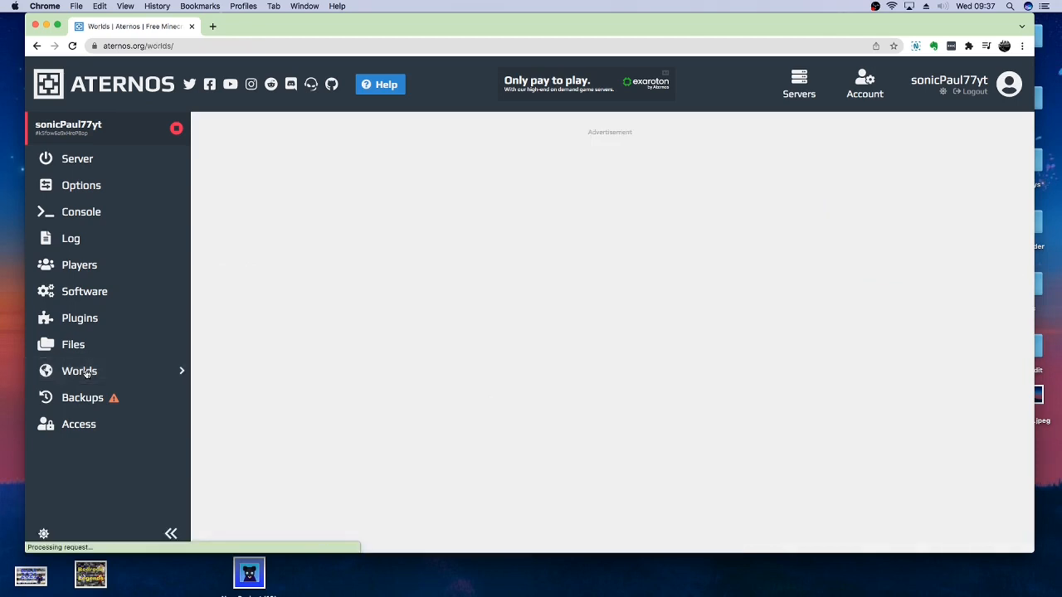
left_click(79, 371)
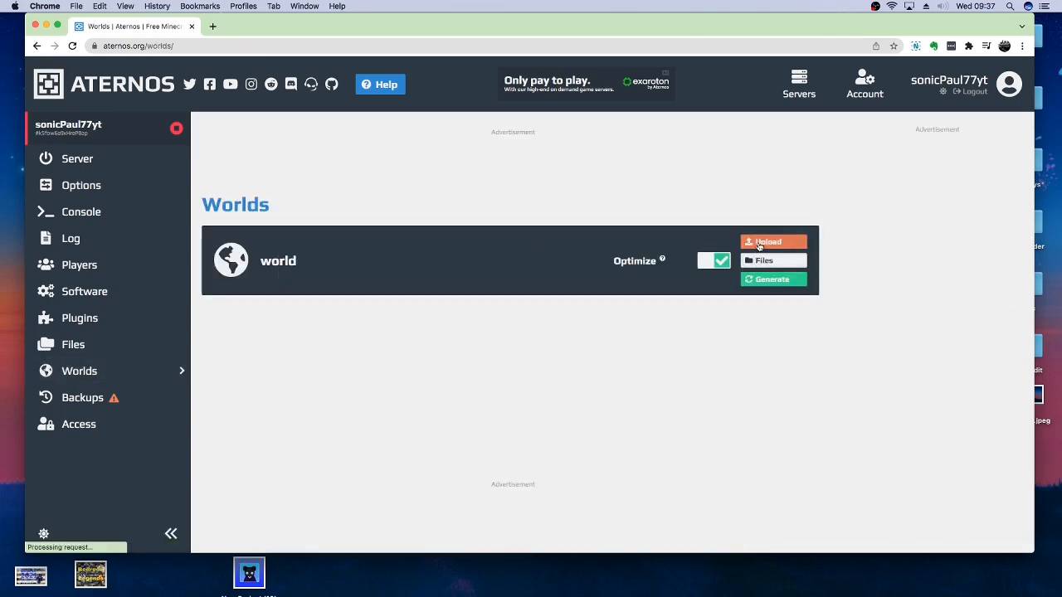
mouse_move(81, 185)
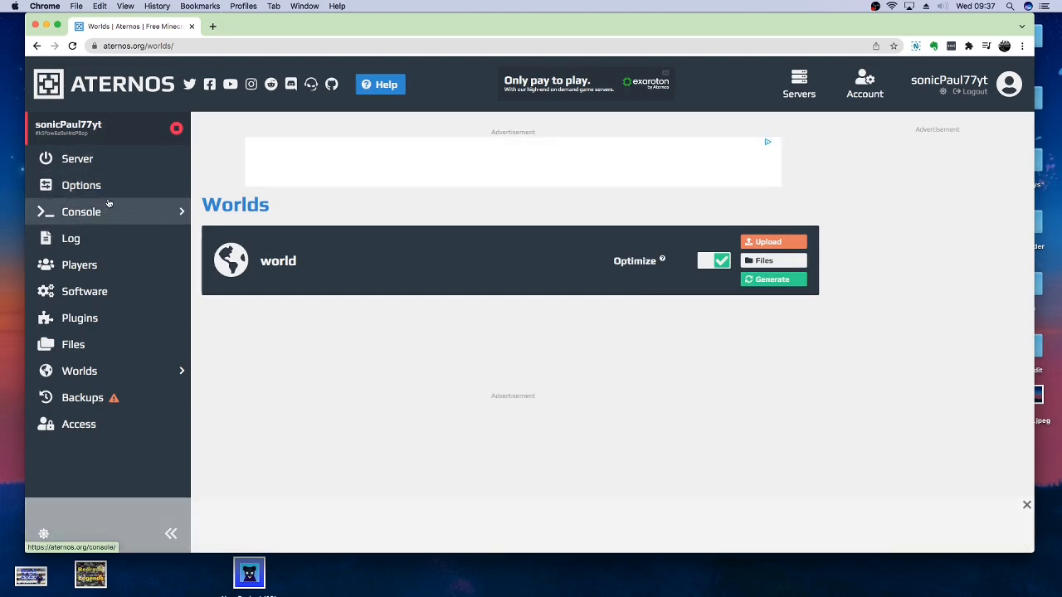
Review server.properties on the Options page, leaving gamemode set to Survival.
left_click(82, 185)
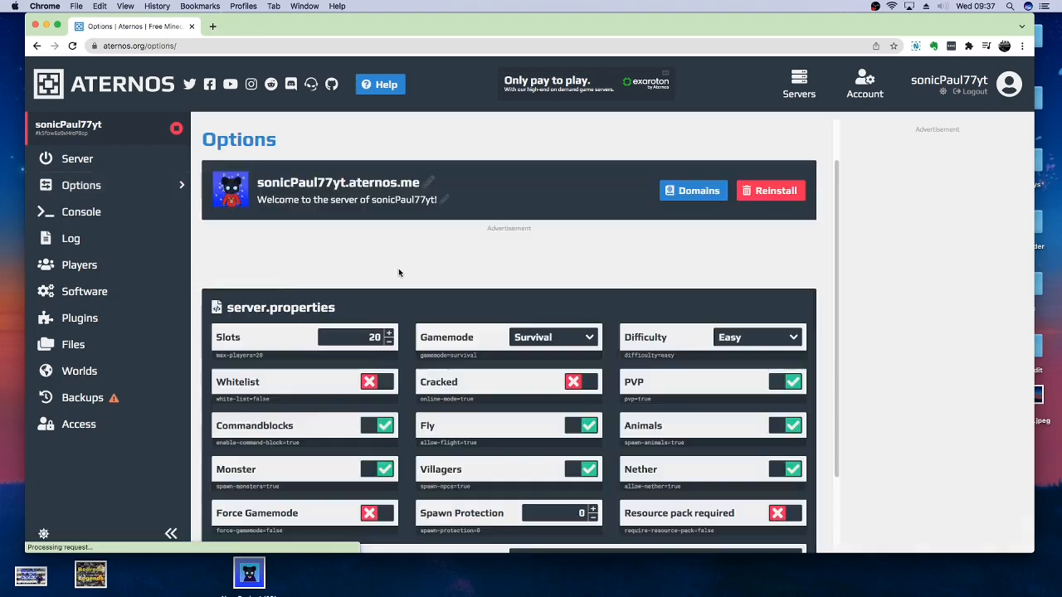
scroll("down", 3)
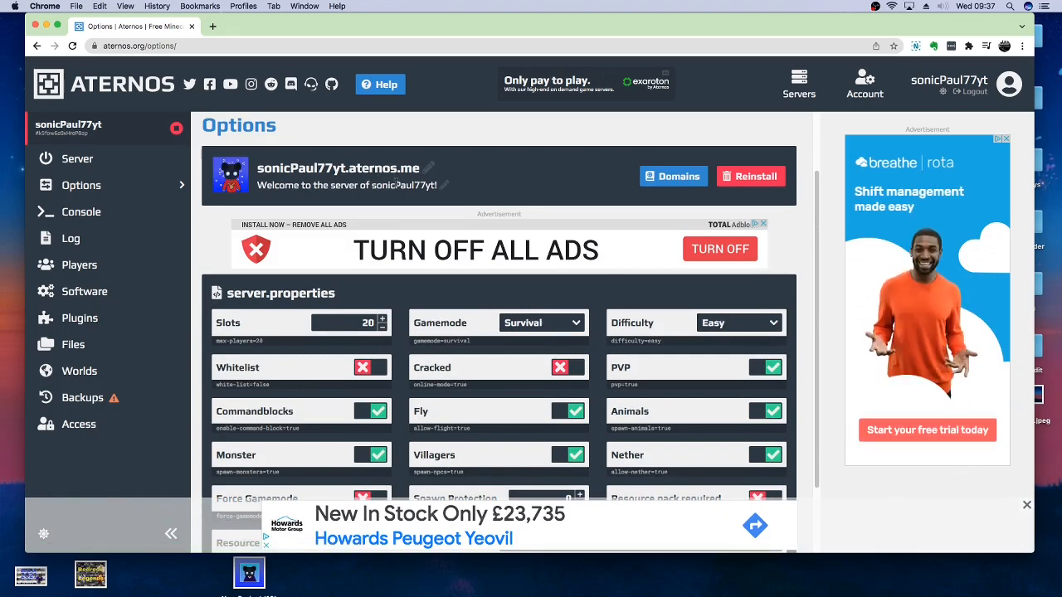
scroll("down", 3)
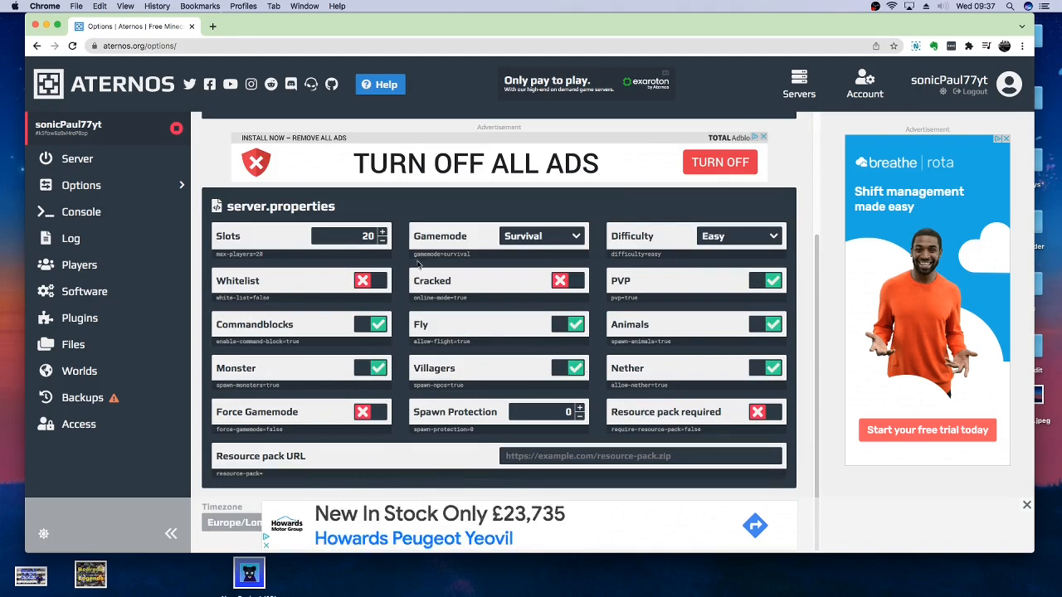
left_click(541, 236)
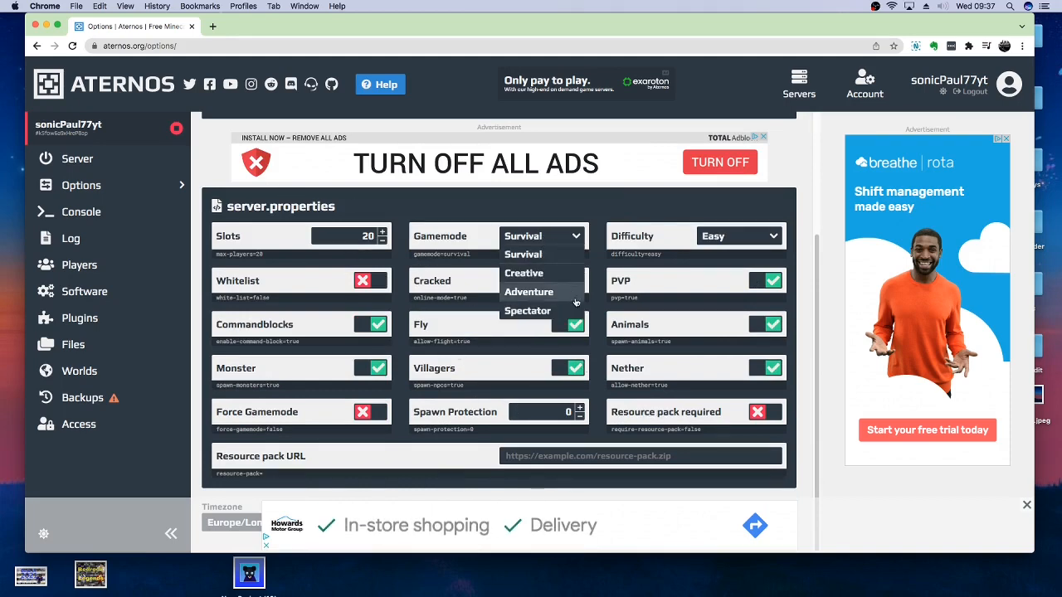
left_click(523, 254)
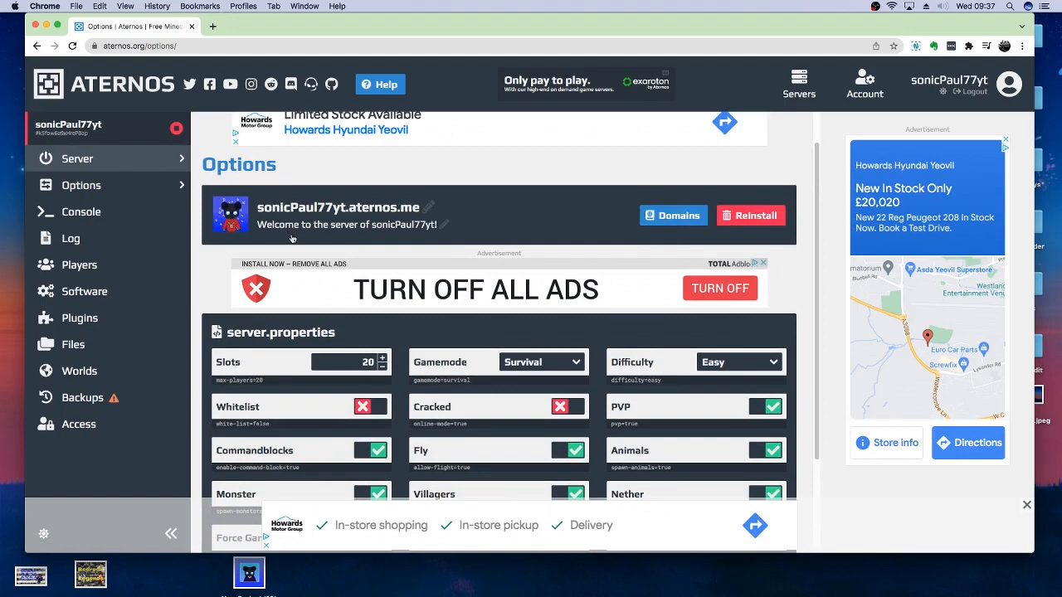
Return to the Server overview page.
left_click(77, 159)
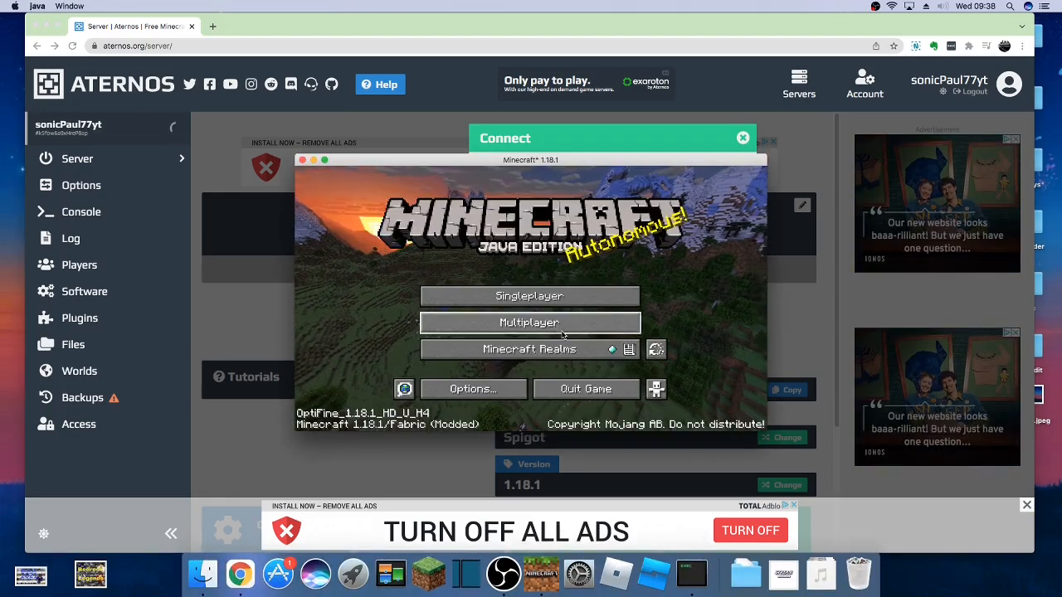
Add sonicPaul77yt.aternos.me with port 36170 as a Minecraft server entry.
left_click(530, 323)
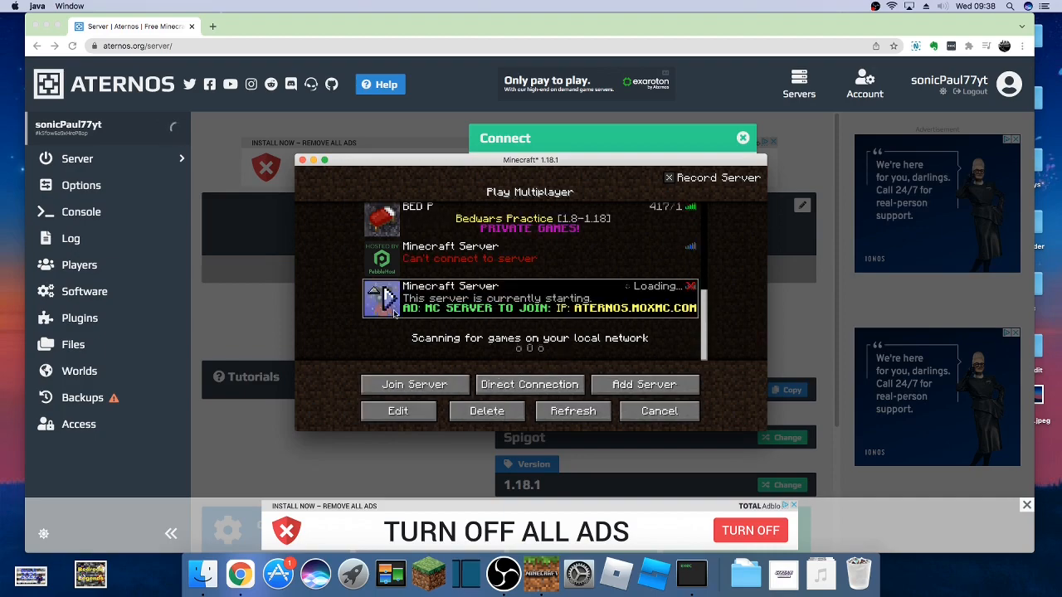
left_click(397, 410)
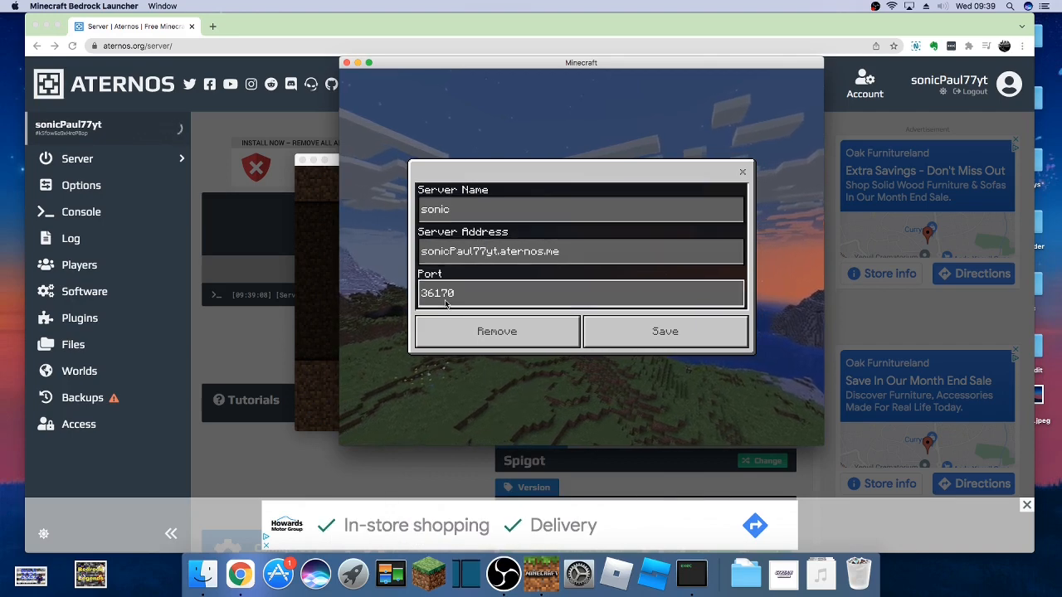
left_click(664, 331)
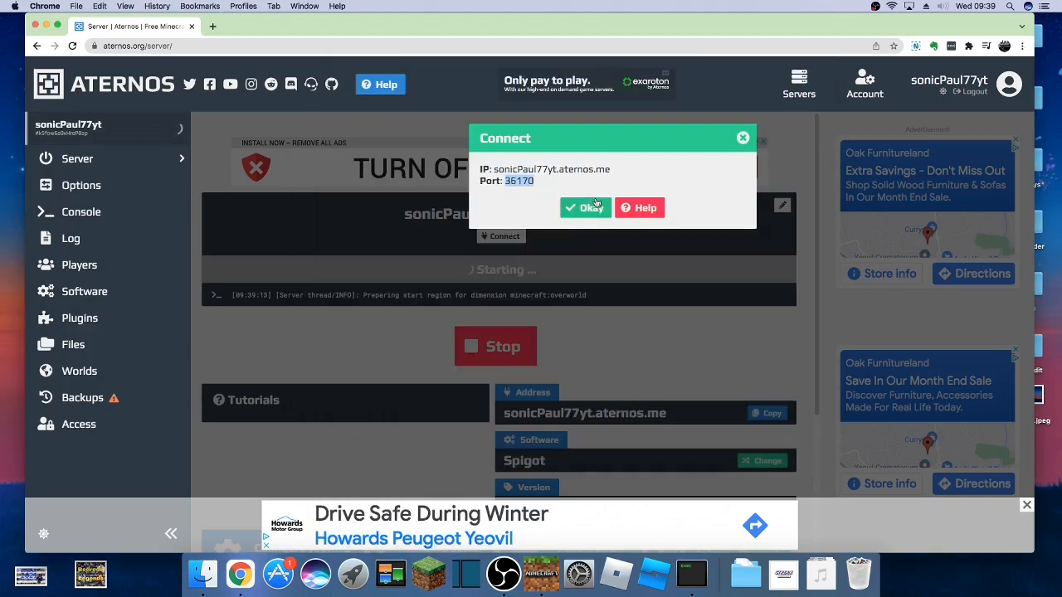
left_click(585, 207)
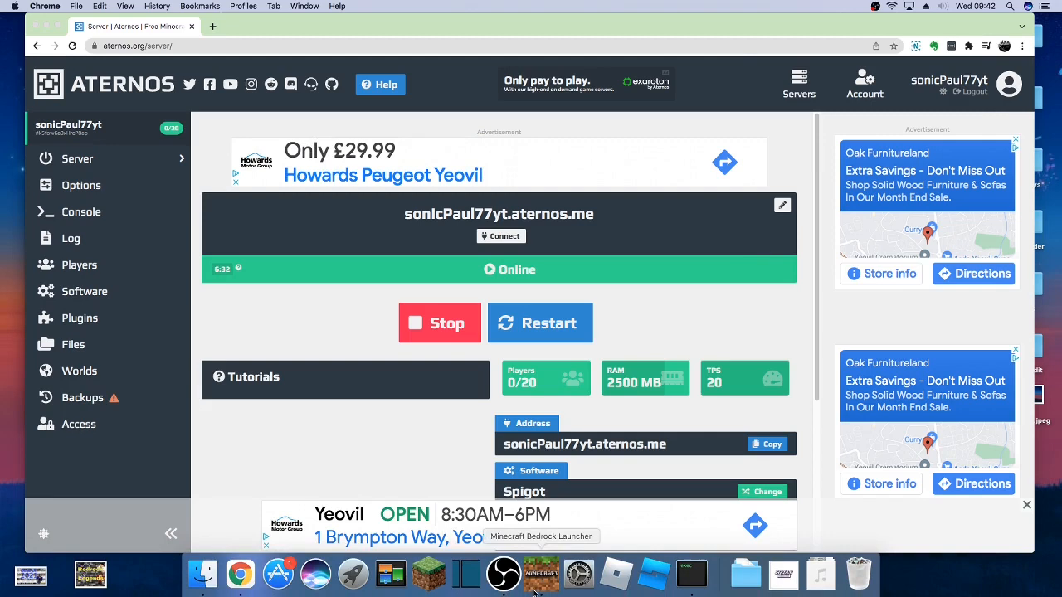
Once the server is Online, switch to the Minecraft Bedrock Launcher.
left_click(540, 574)
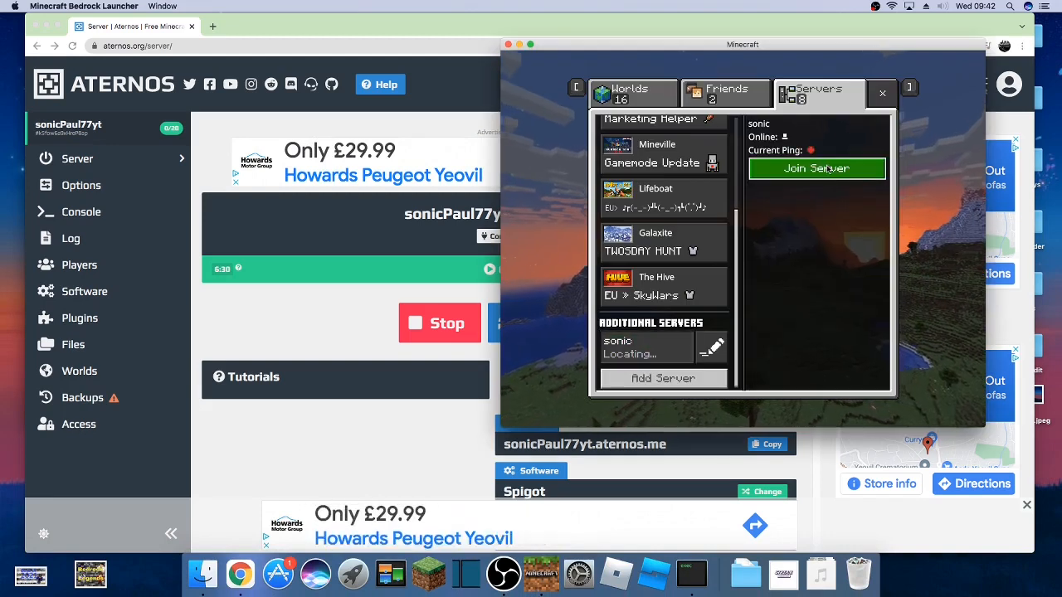
Attempt joining the sonic server from Bedrock and dismiss the connection-throttled error.
left_click(816, 168)
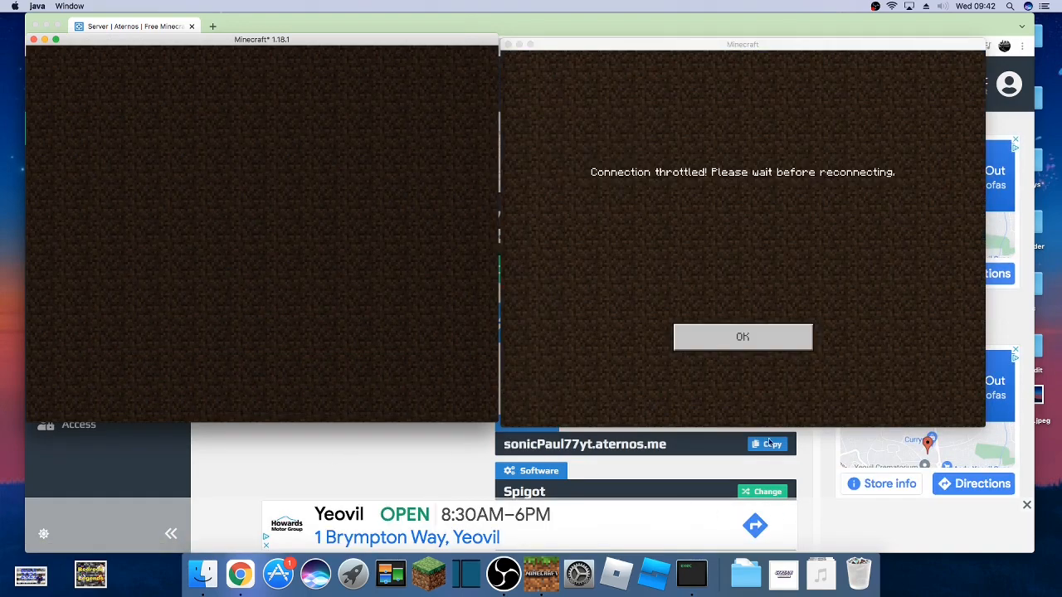
left_click(742, 336)
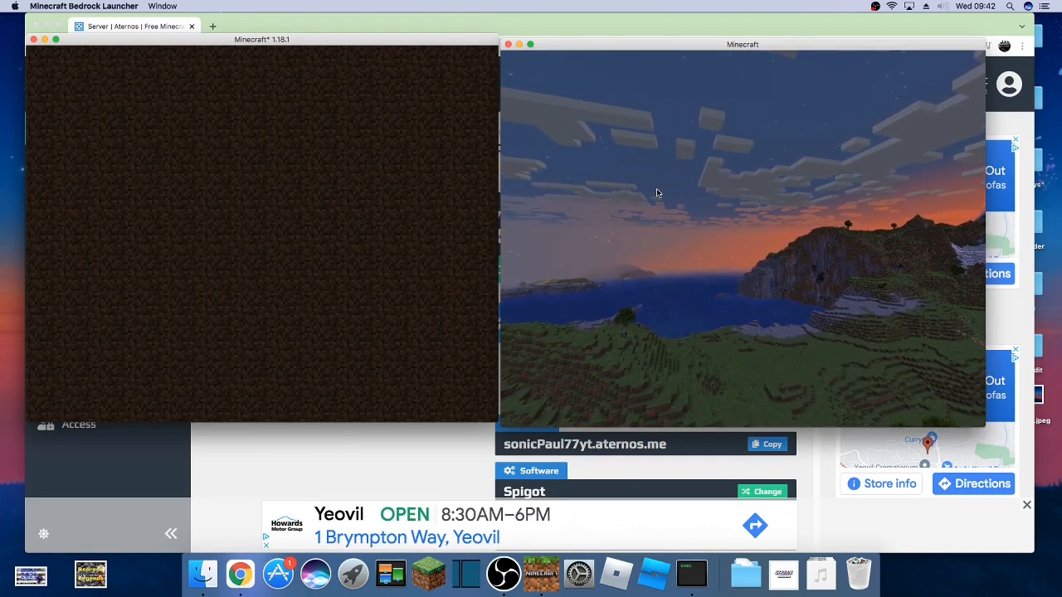
left_click_drag(743, 44, 740, 33)
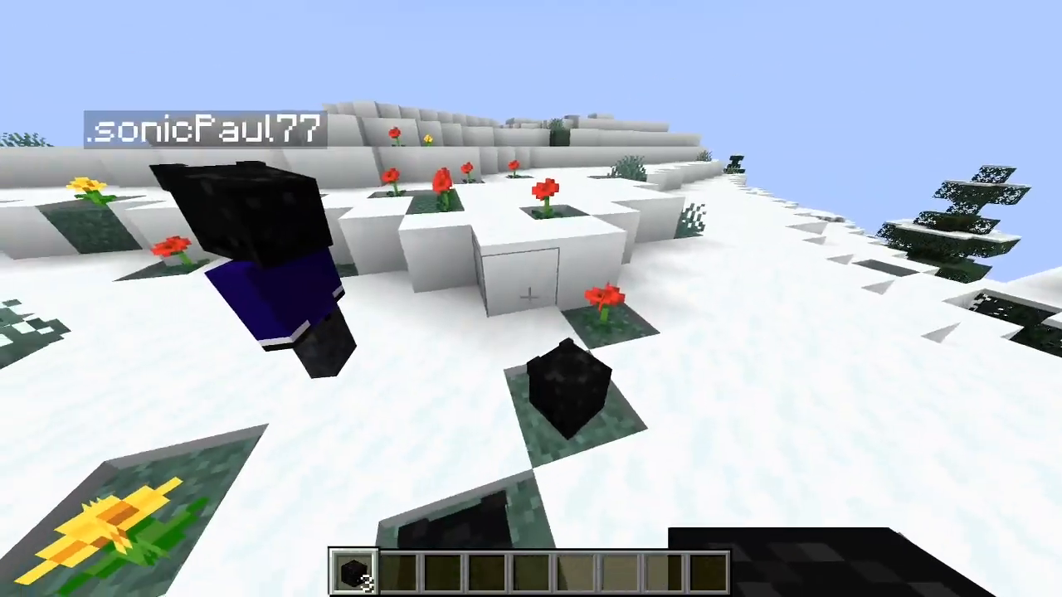
Toggle the creative inventory in the snowy world, then bring up the Game Menu.
key("e")
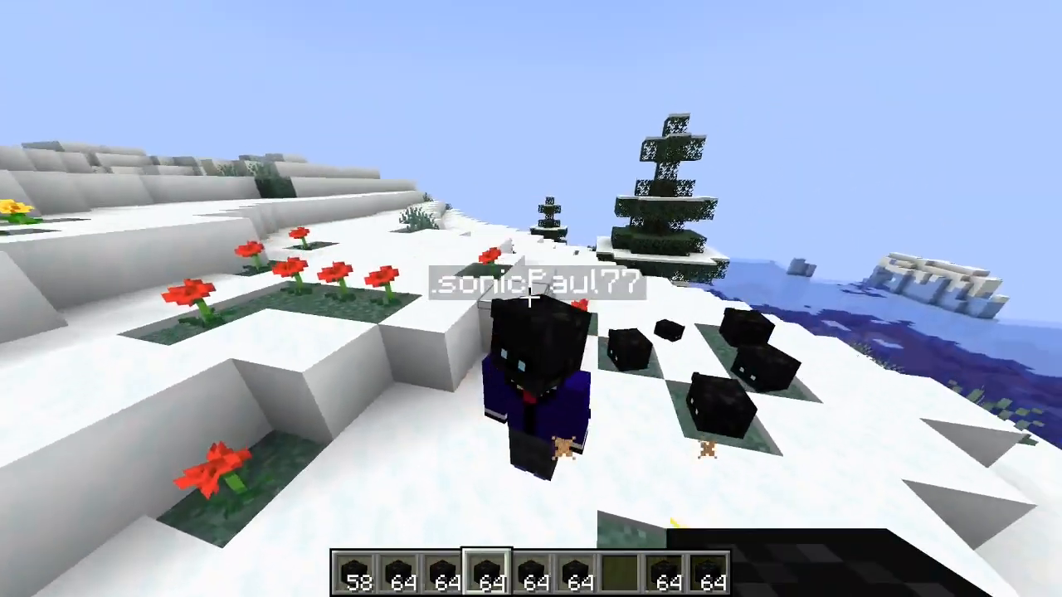
key("e")
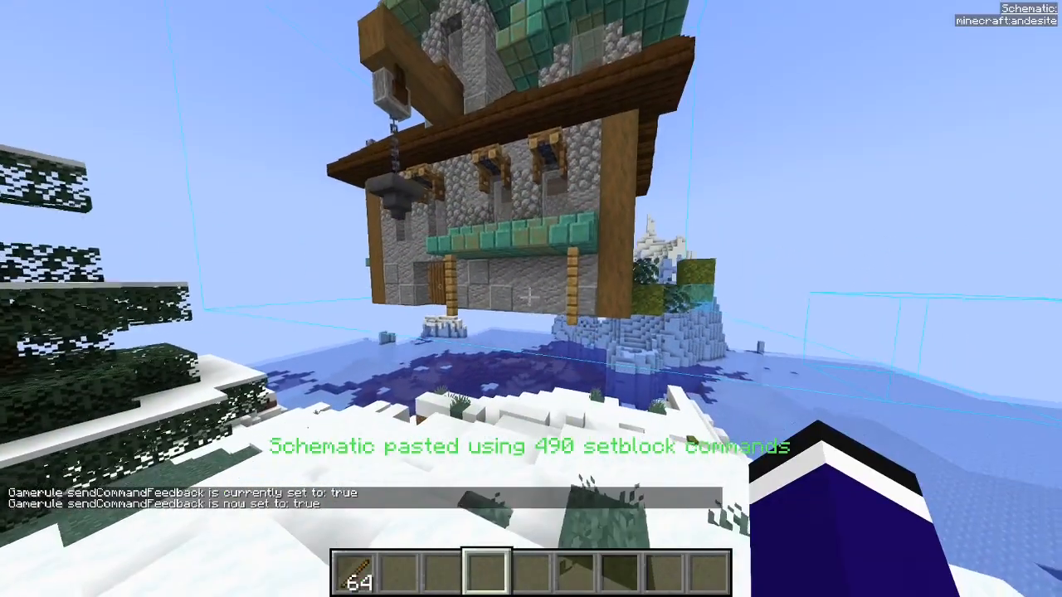
key("Escape")
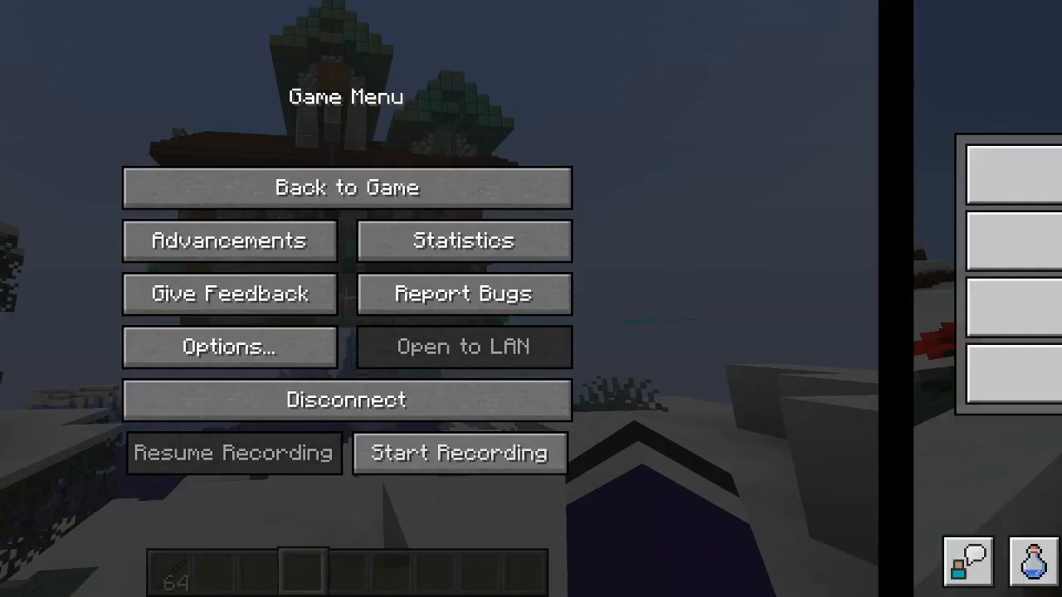
left_click(345, 188)
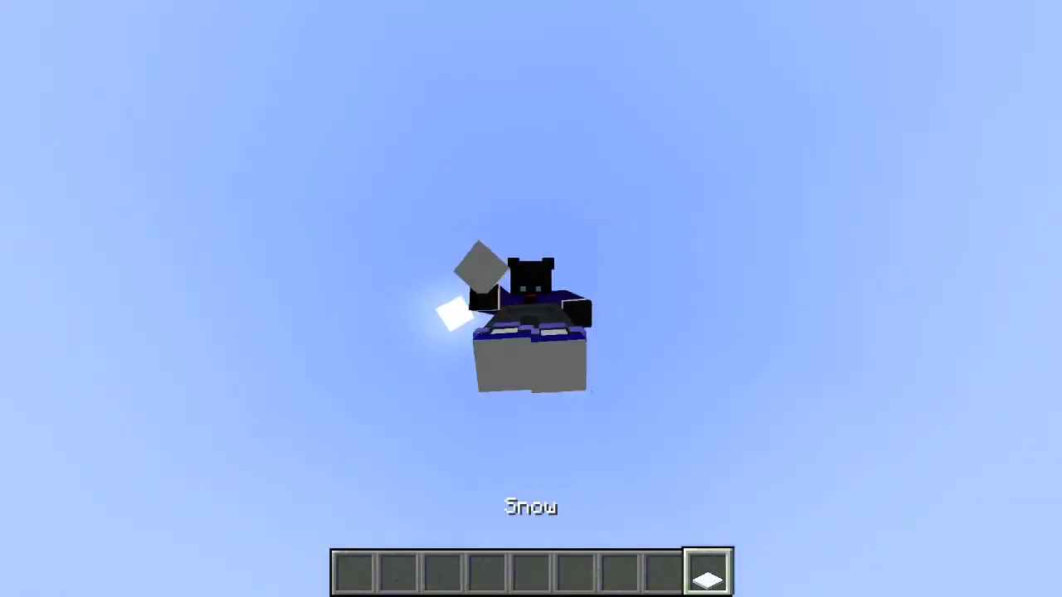
Open and close the creative block inventory to view the other player on the slope.
key("e")
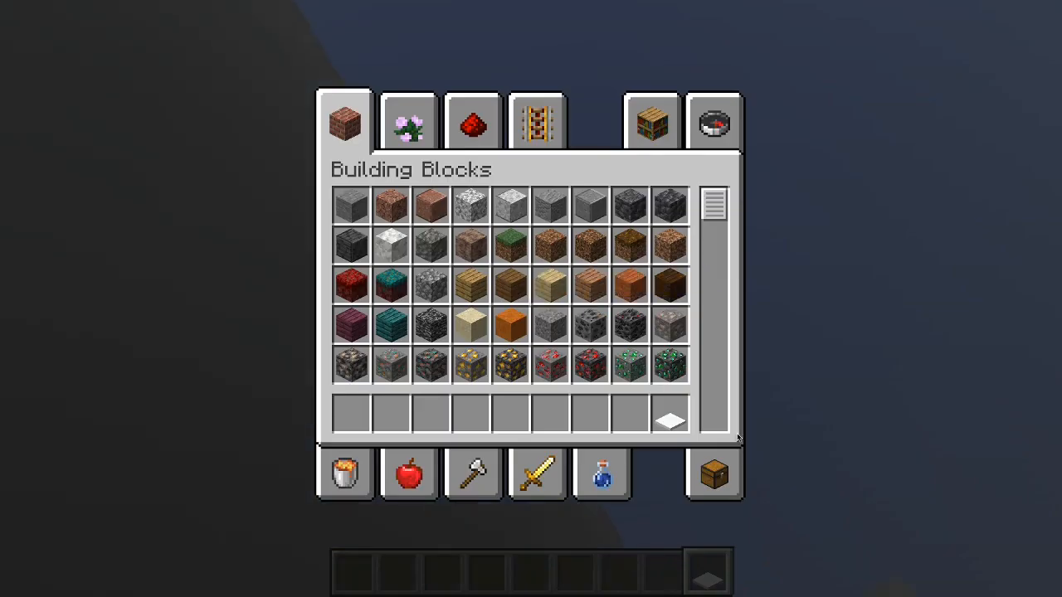
key("Escape")
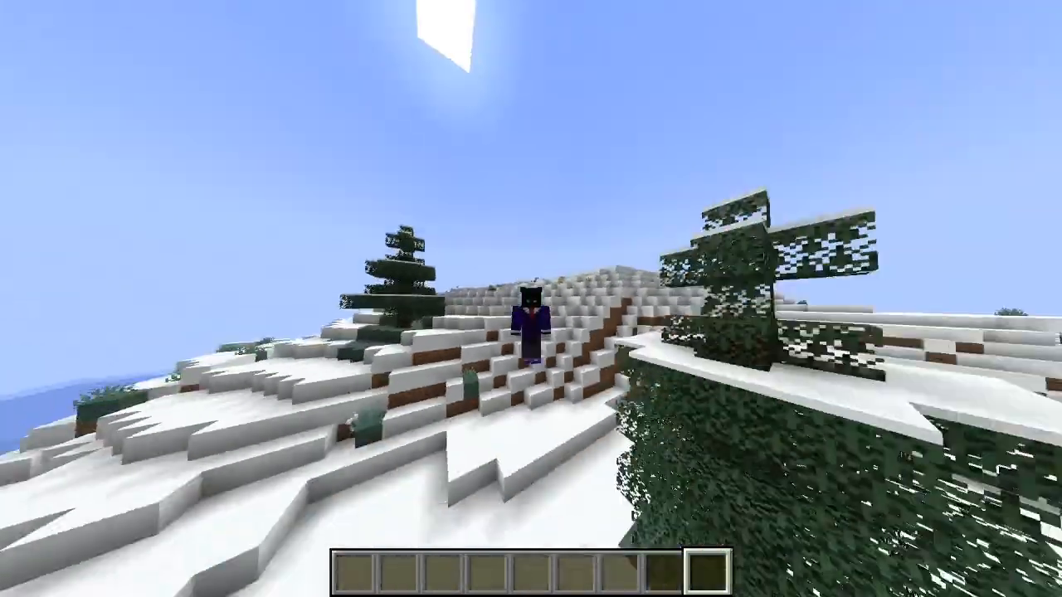